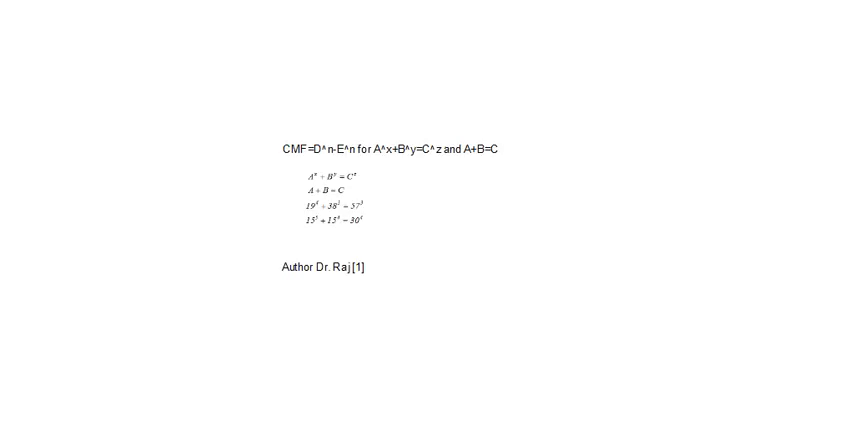
# Advance the slideshow to the General expressions and equations for previous examples slide
pyautogui.click(488, 152)
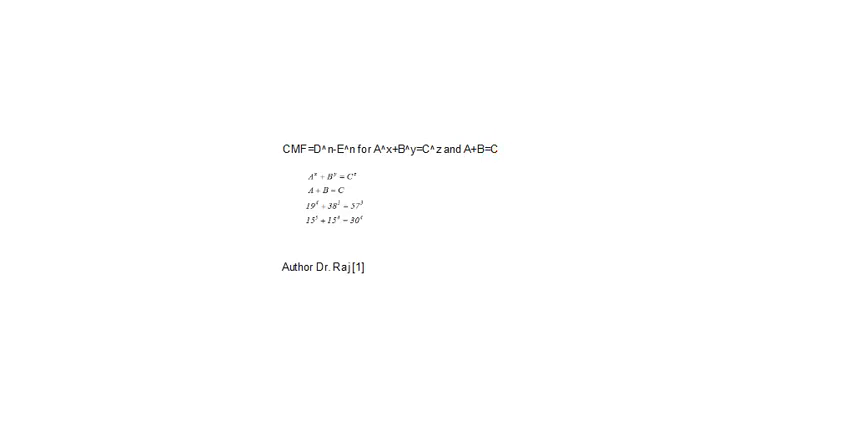
pyautogui.click(332, 206)
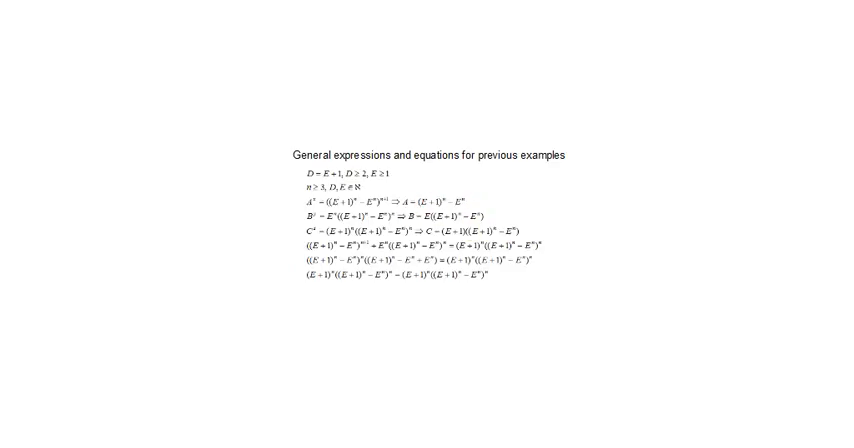
pyautogui.click(316, 204)
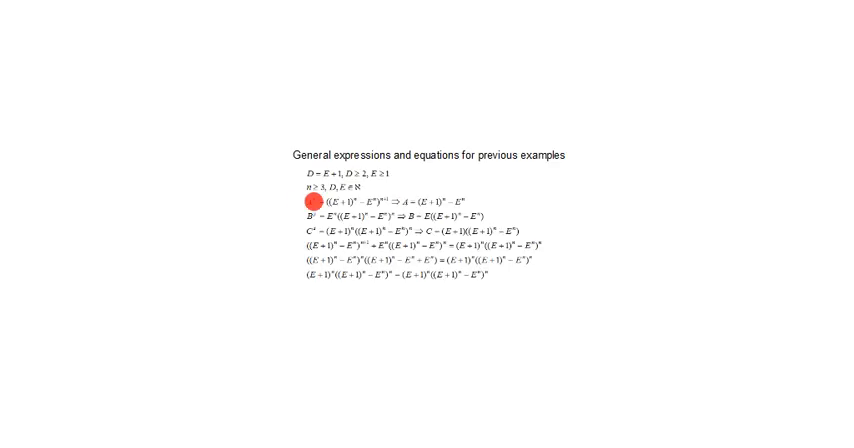